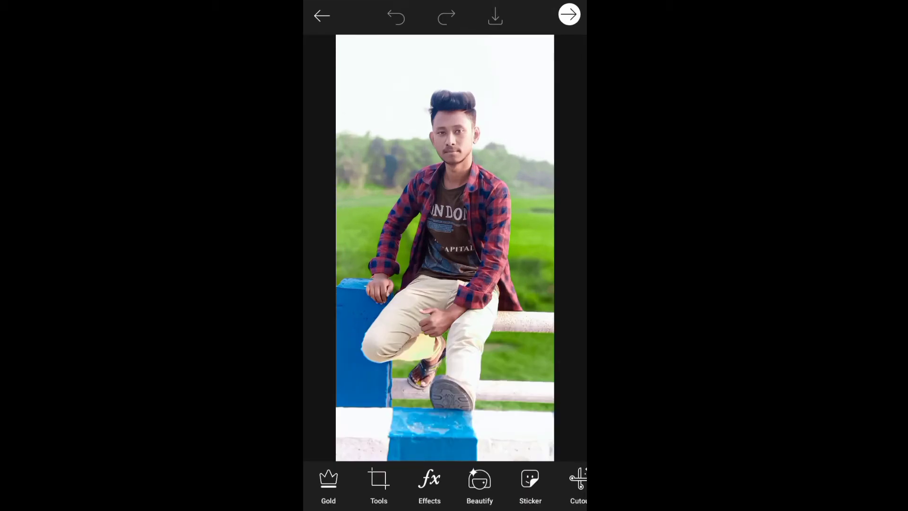
# Step: Apply the Blur effect from the BLUR category to the whole portrait
pyautogui.click(429, 485)
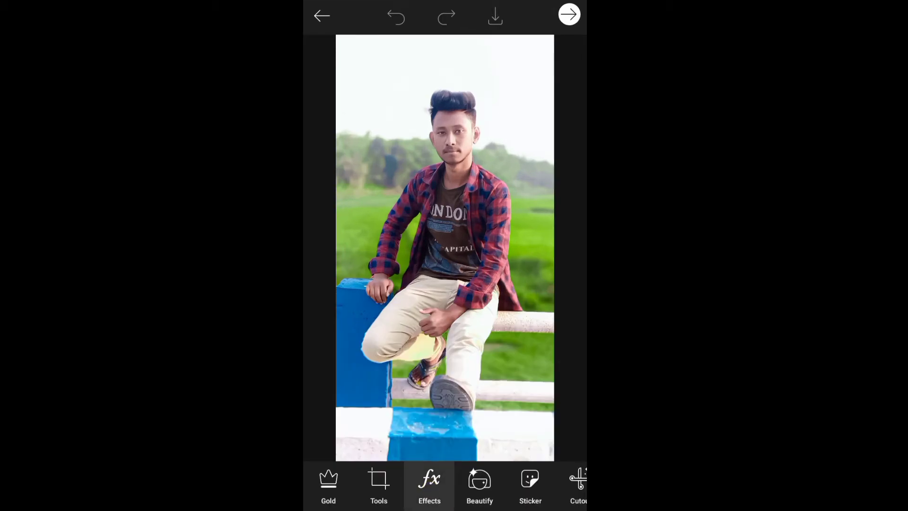
pyautogui.click(429, 485)
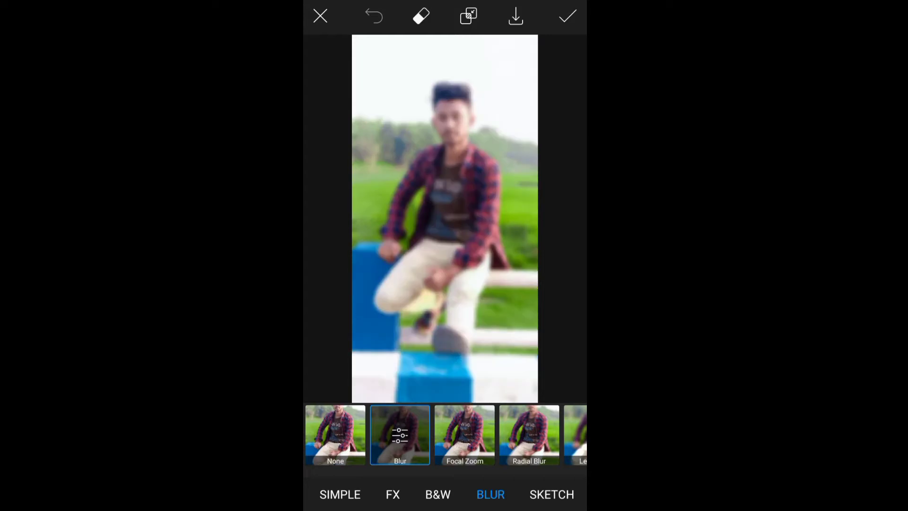
pyautogui.click(566, 16)
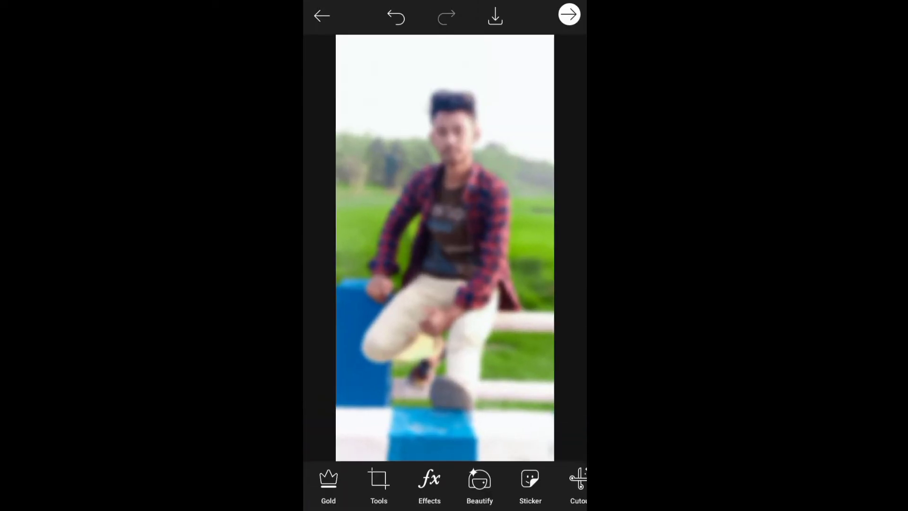
# Step: Search the sticker library for 'hand' and pick the hand-holding-phone sticker
pyautogui.click(530, 486)
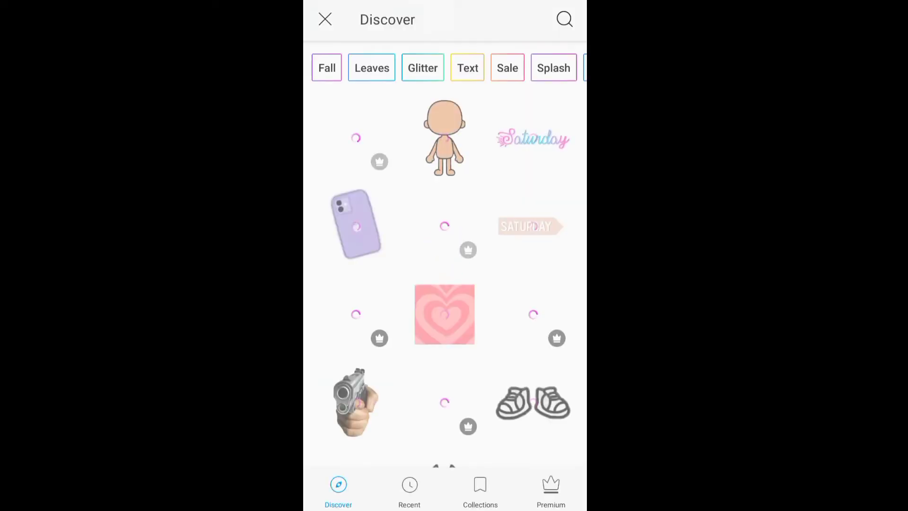
pyautogui.click(564, 19)
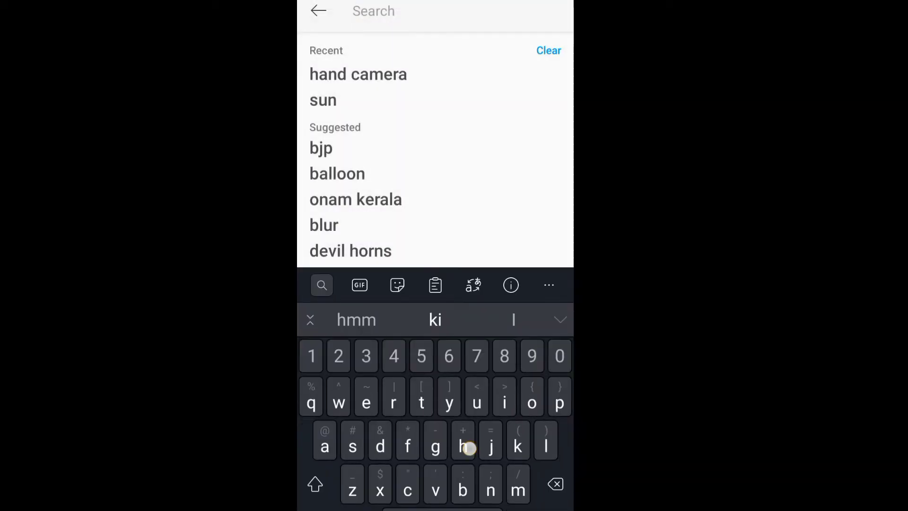
pyautogui.write('hand')
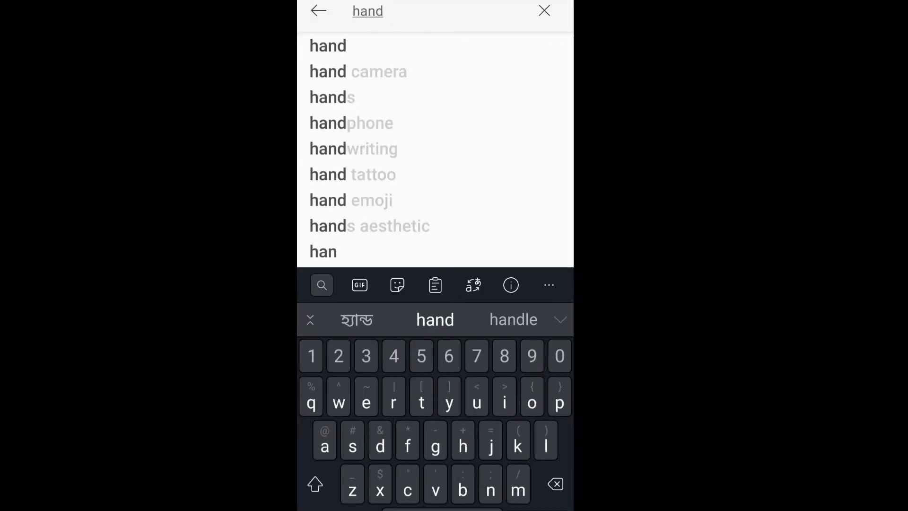
pyautogui.click(357, 71)
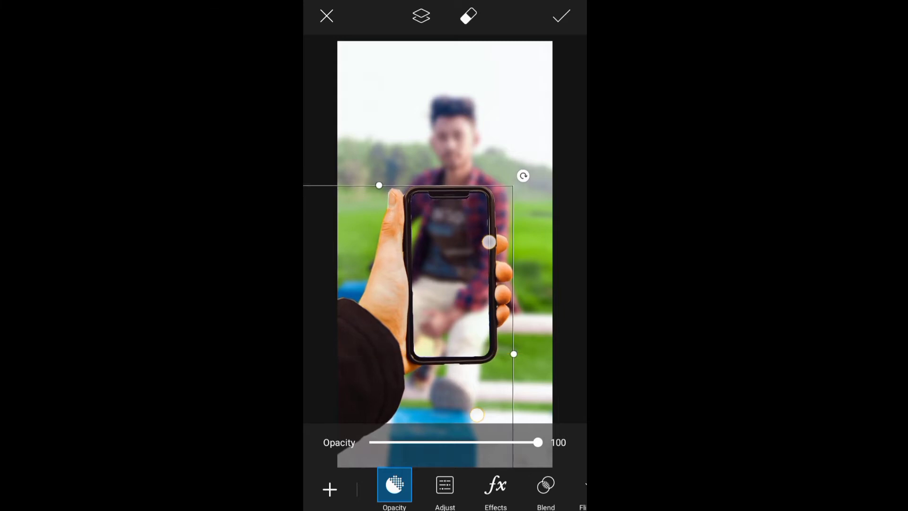
# Step: Fix the phone sticker in place and choose Add Photo to layer the original portrait
pyautogui.click(561, 17)
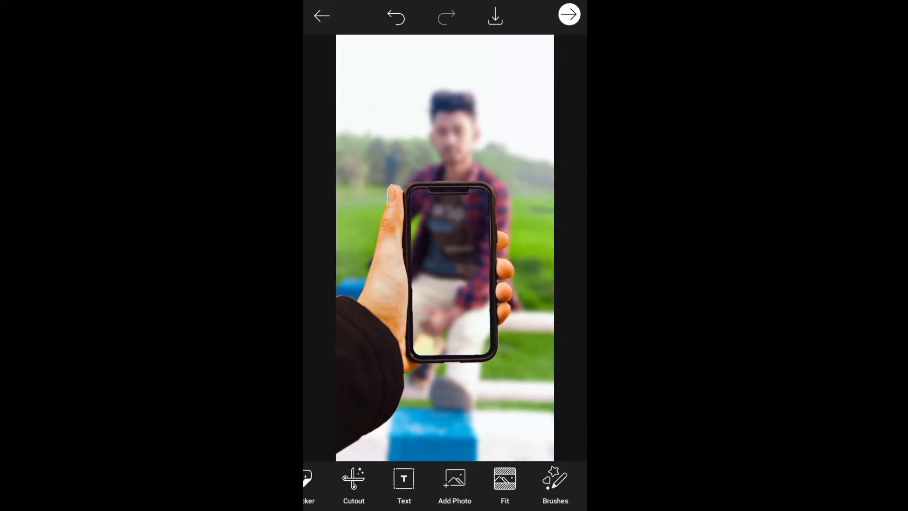
pyautogui.click(455, 484)
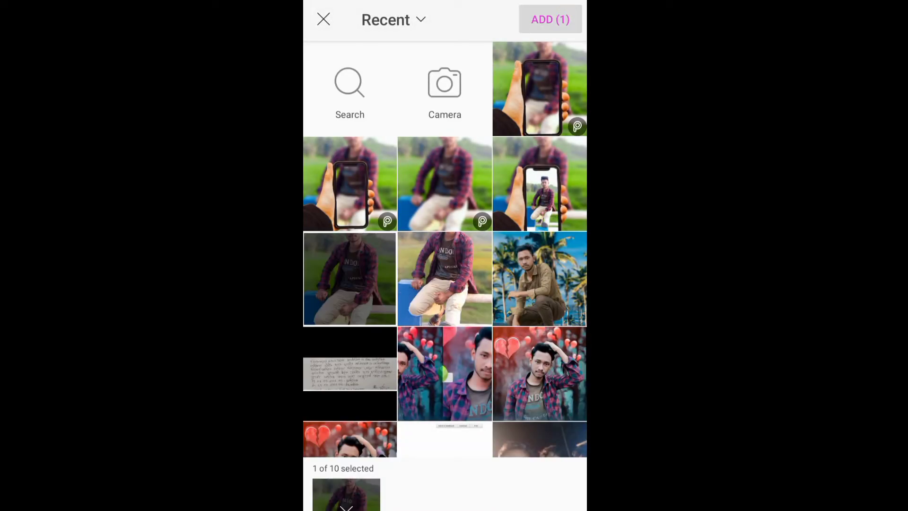
# Step: Add the sharp original photo with Screen blend over the phone screen and start the eraser
pyautogui.click(549, 19)
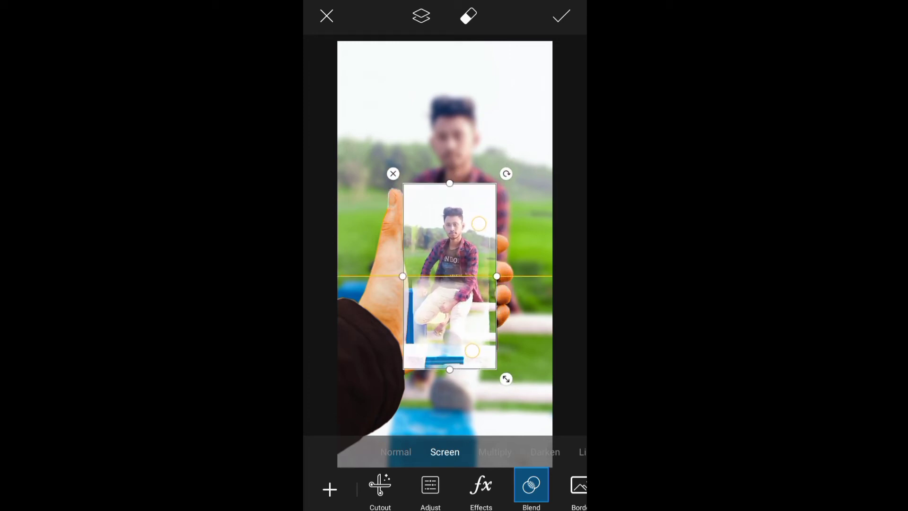
pyautogui.click(445, 452)
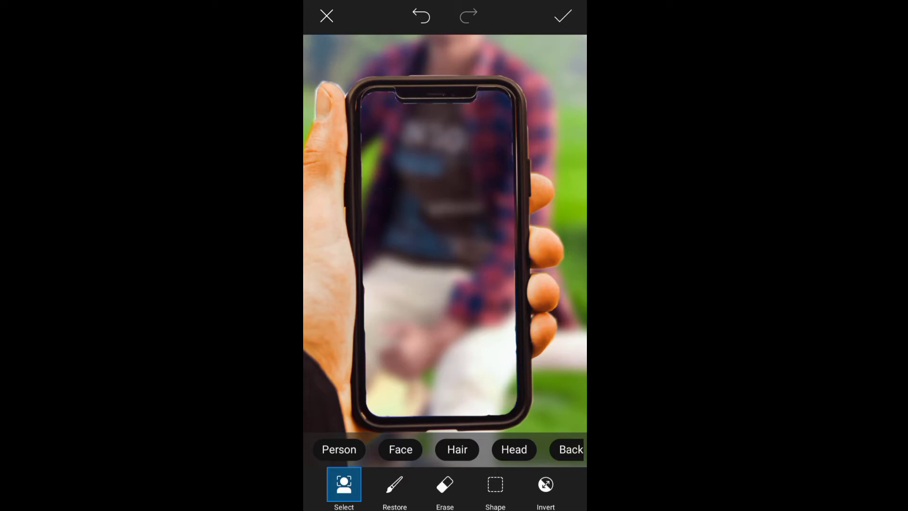
# Step: Restore the sharp head and torso inside the upper and middle phone screen
pyautogui.click(395, 486)
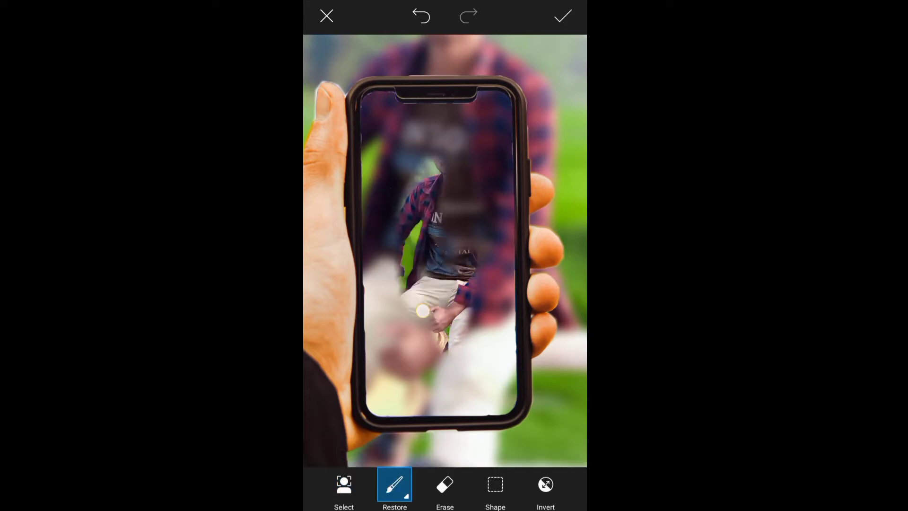
pyautogui.moveTo(423, 313); pyautogui.dragTo(370, 276)
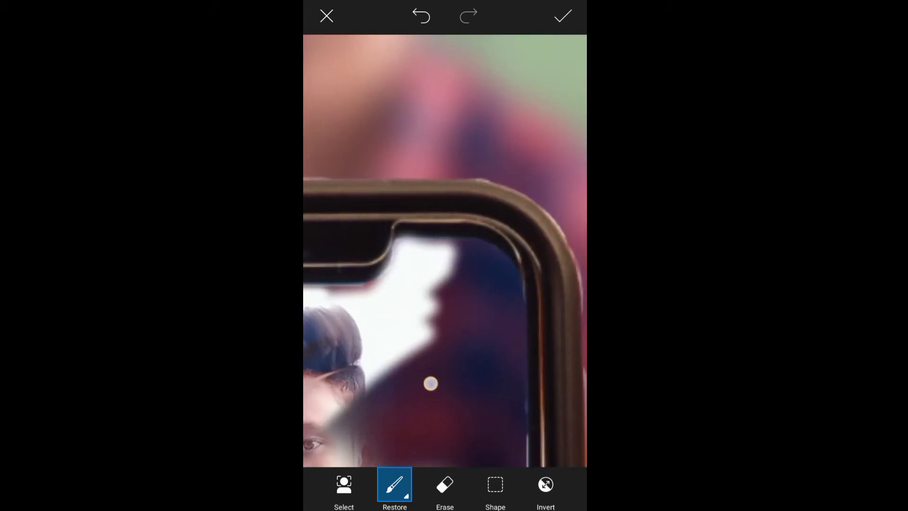
pyautogui.moveTo(431, 383); pyautogui.dragTo(423, 350)
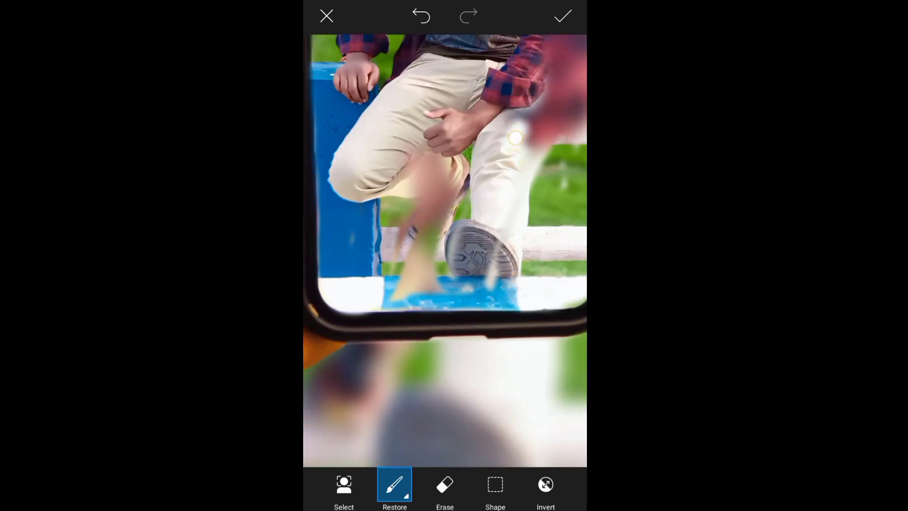
# Step: Restore the legs and railing in the lower screen, then erase stray edges by the fingers
pyautogui.moveTo(516, 139); pyautogui.dragTo(503, 221)
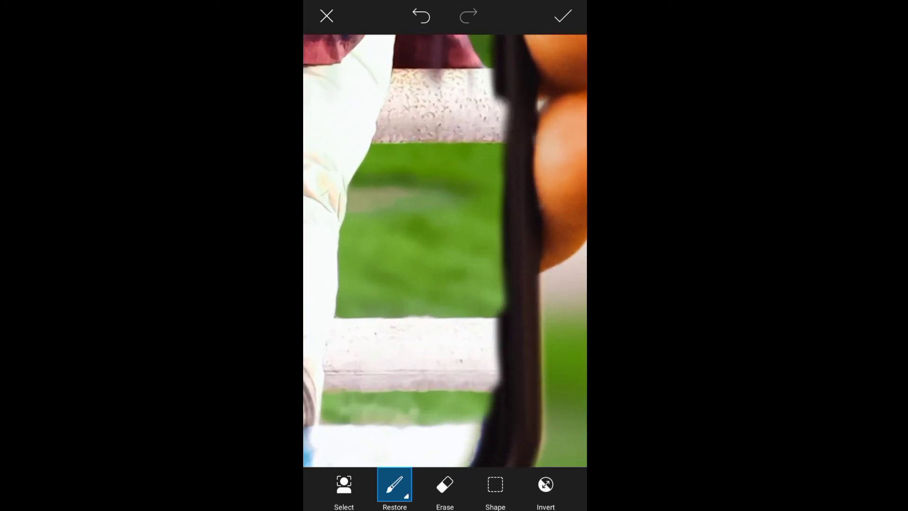
pyautogui.click(445, 489)
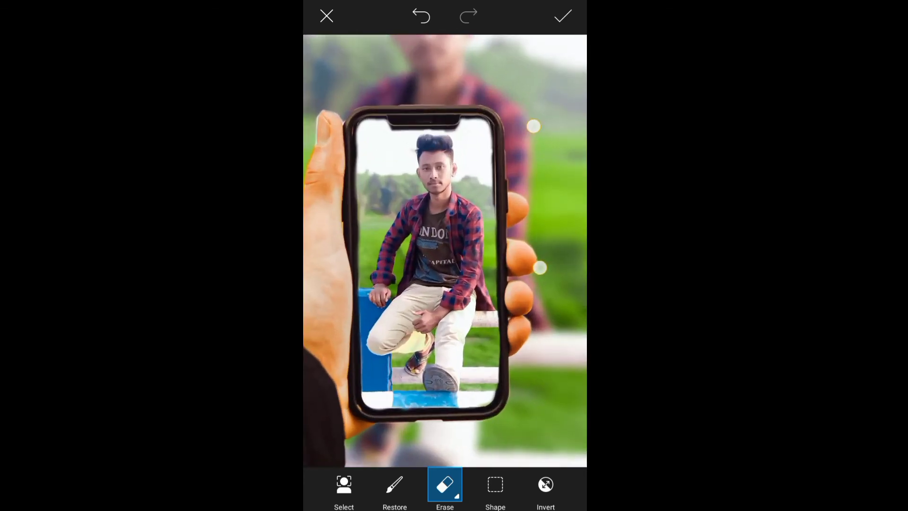
# Step: Restore the hair edge below the phone's top, apply, and save the composite to the gallery
pyautogui.click(395, 484)
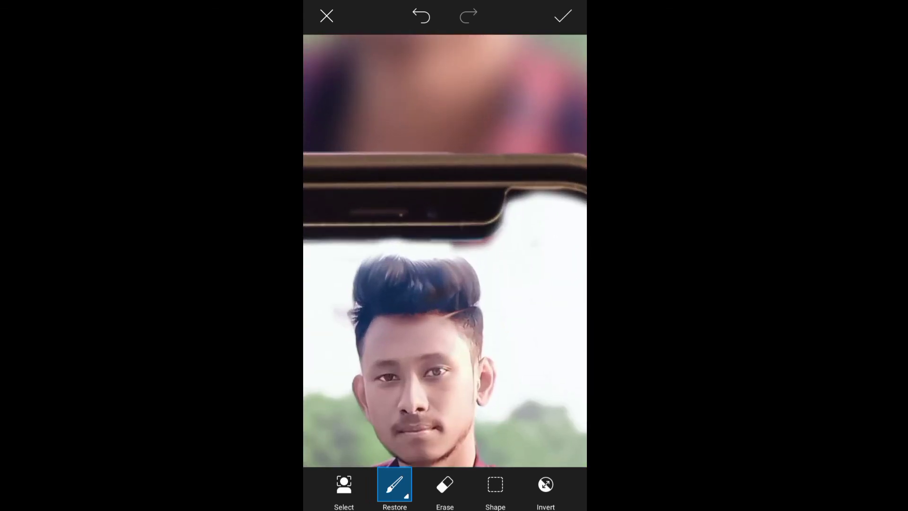
pyautogui.click(427, 290)
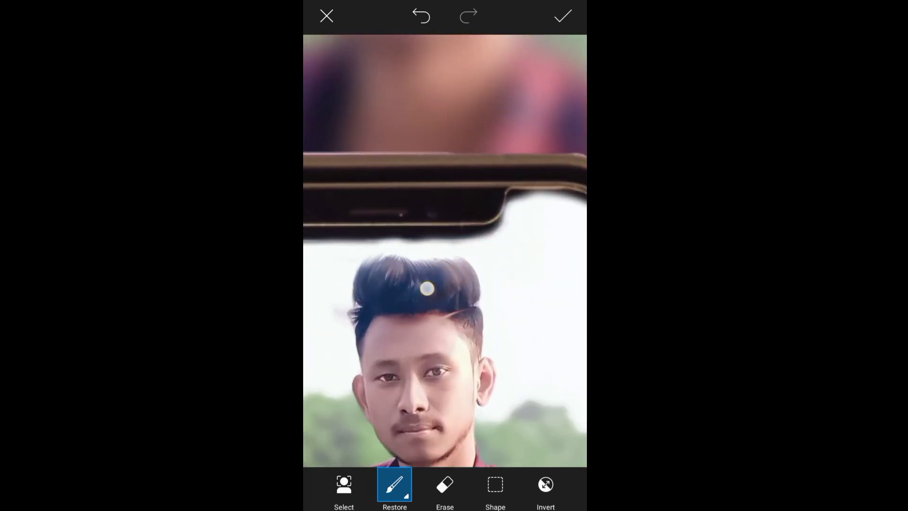
pyautogui.moveTo(427, 289); pyautogui.dragTo(526, 273)
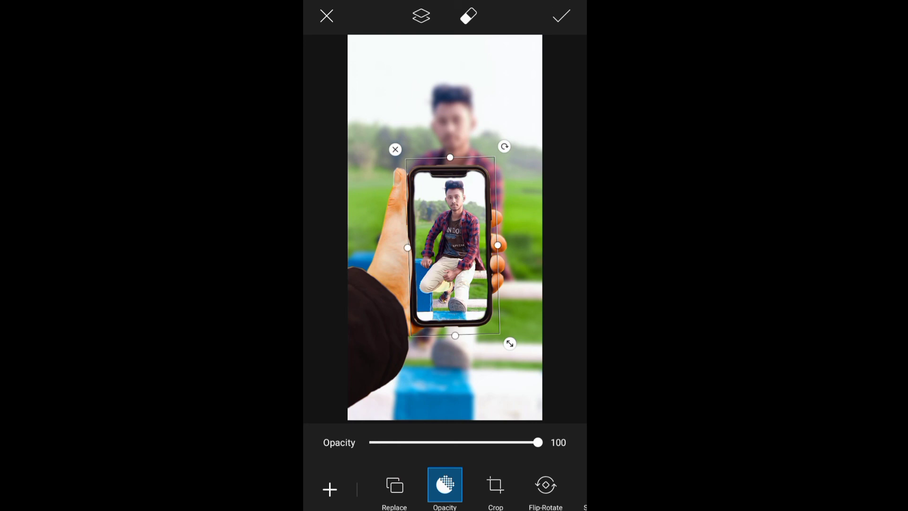
pyautogui.click(560, 16)
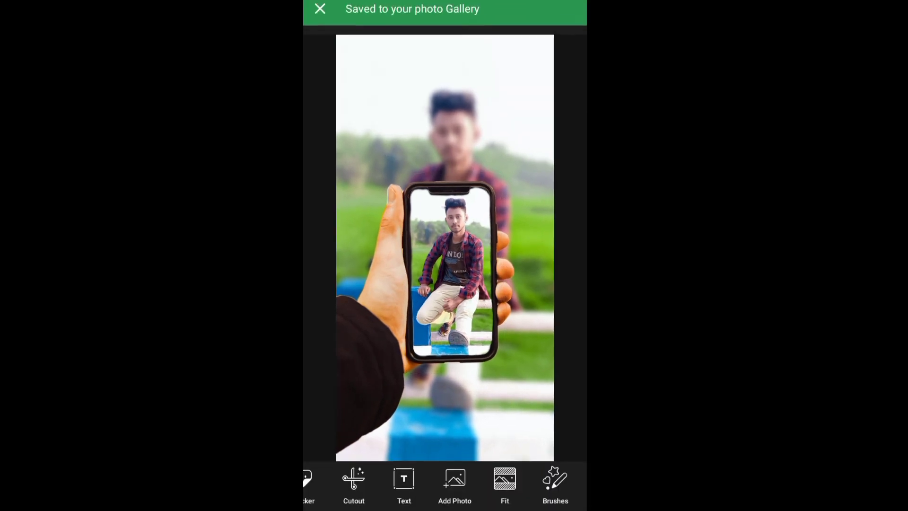